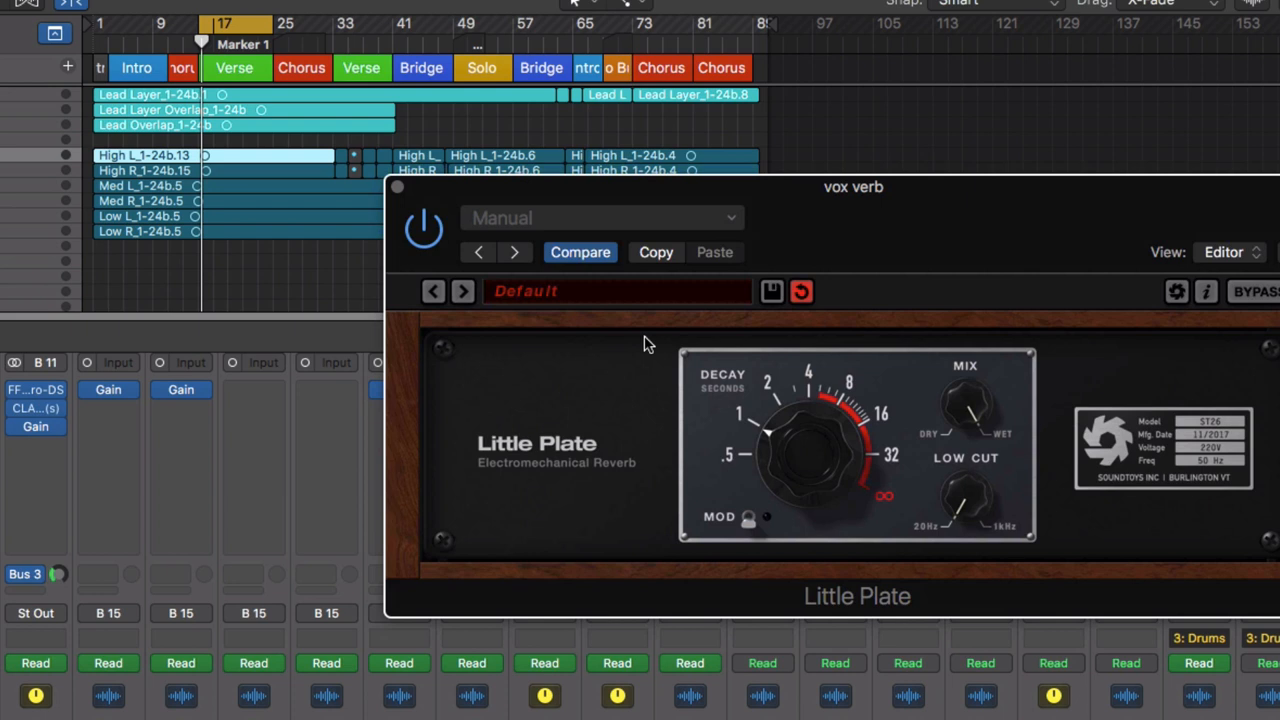
mouse_move(812, 355)
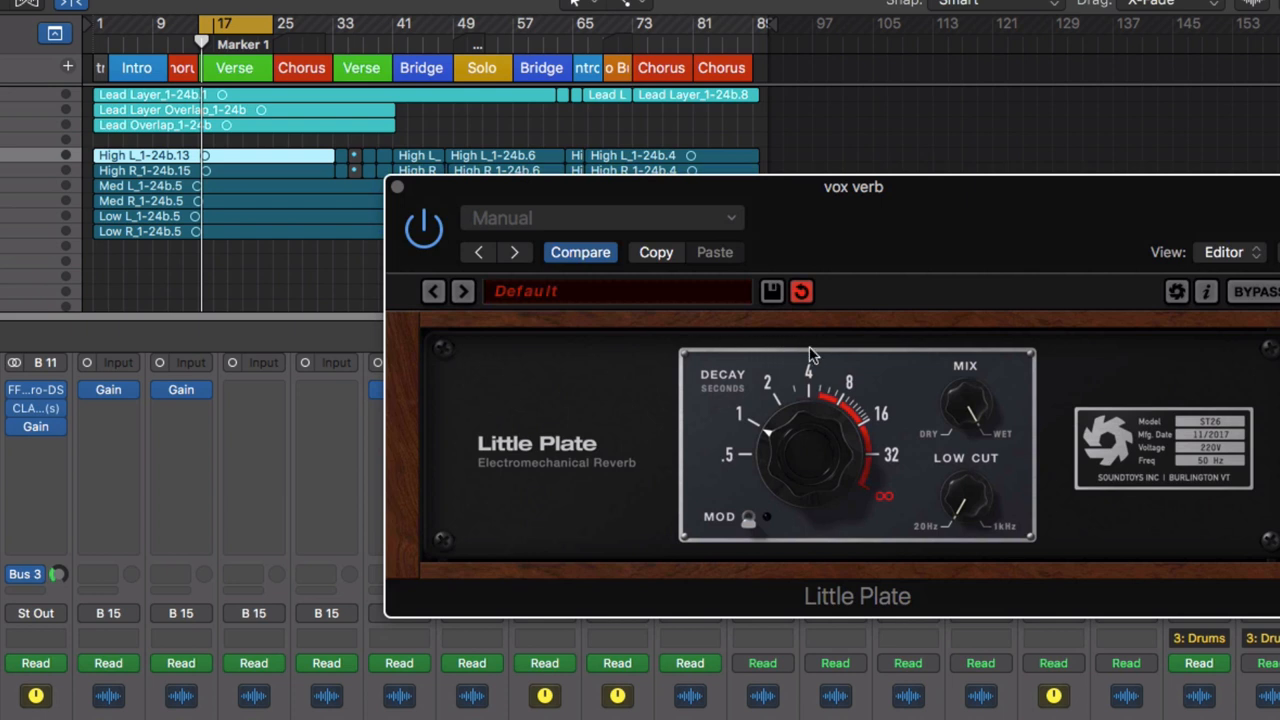
mouse_move(700, 365)
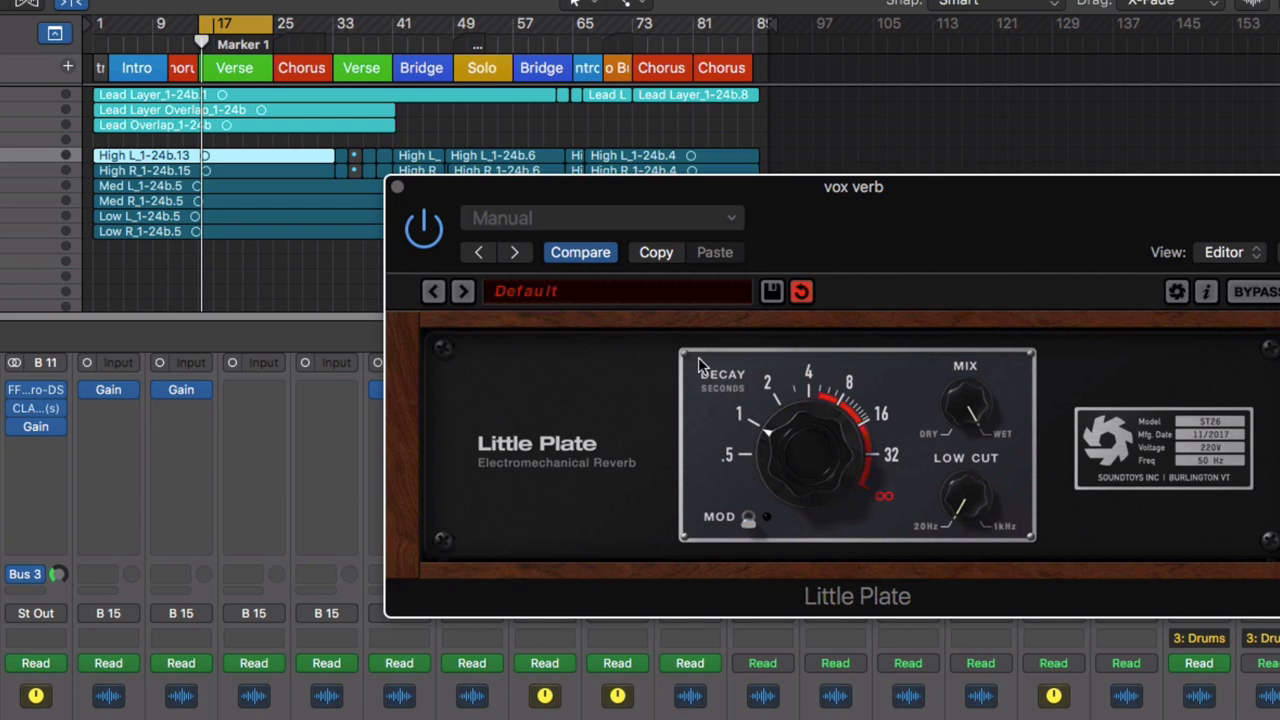